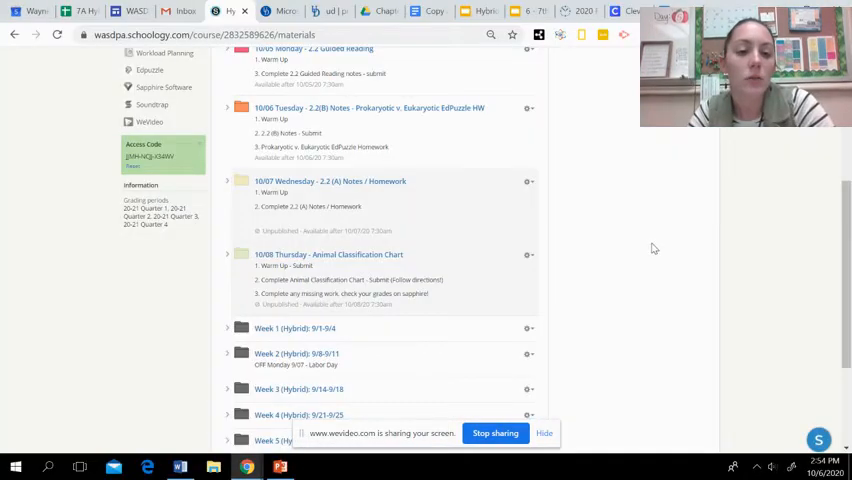
mouse_move(450, 198)
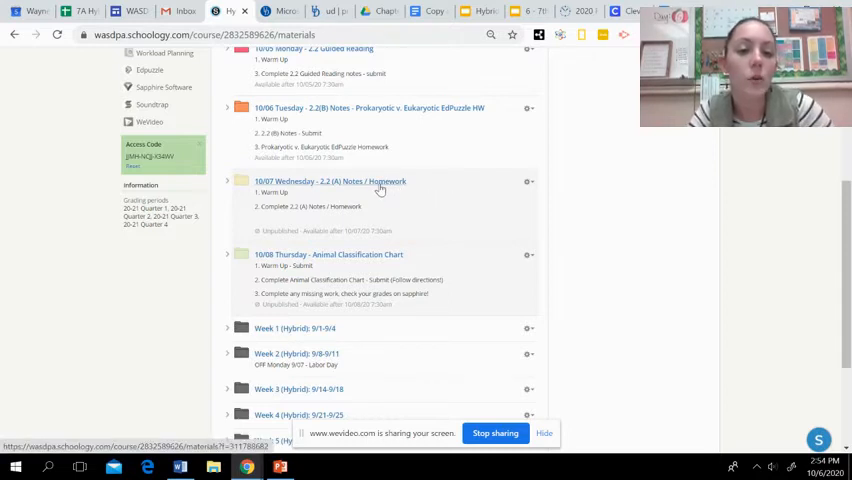
Step: Open the '10/07 Wednesday - 2.2 (A) Notes / Homework' folder from the course materials
click(330, 182)
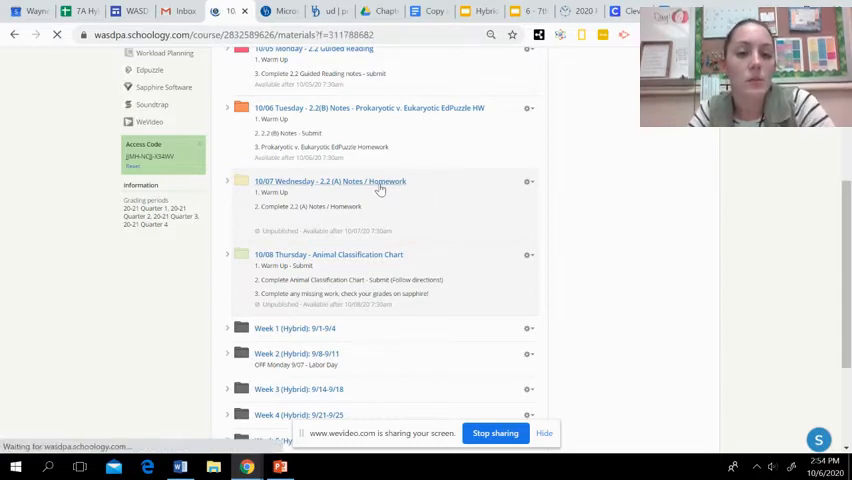
Step: View the folder's warm-up, 2.2(A) notes video, 2.2 (A) Notes and 2.2 Homework items
click(330, 181)
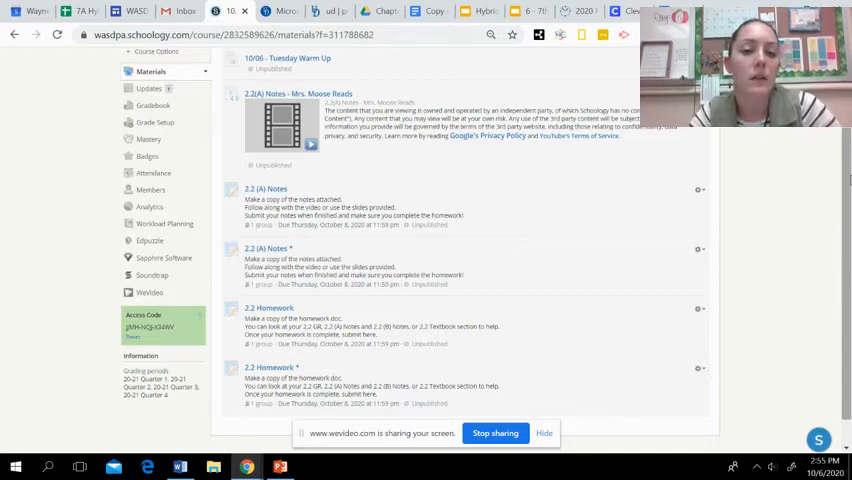
mouse_move(750, 185)
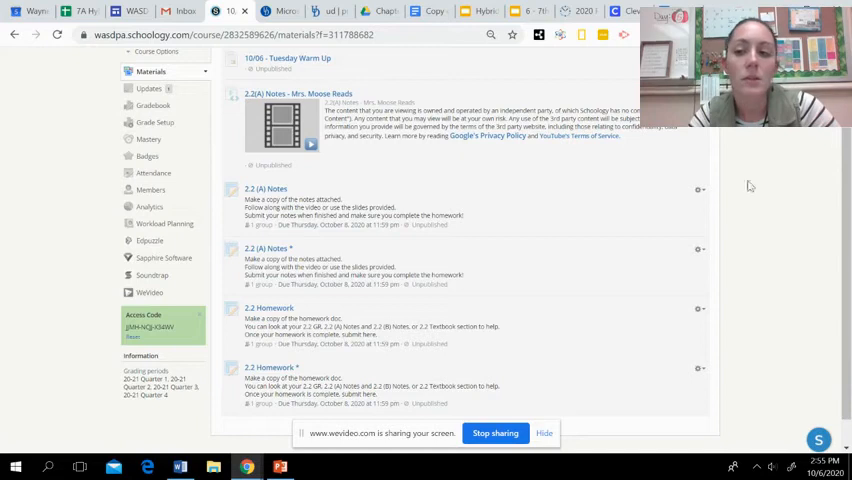
scroll(down, 3)
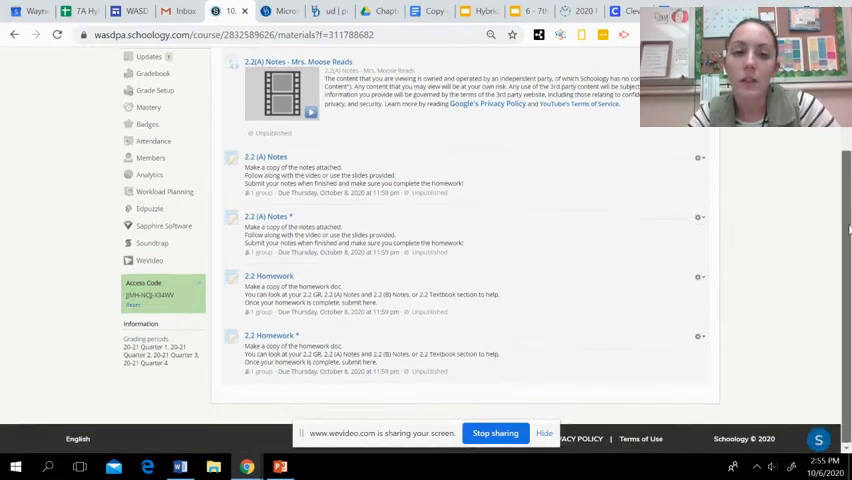
scroll(up, 3)
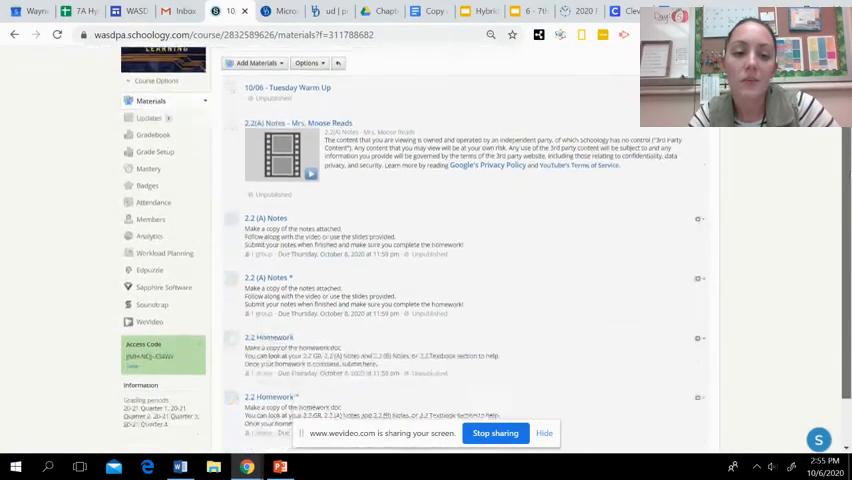
scroll(down, 3)
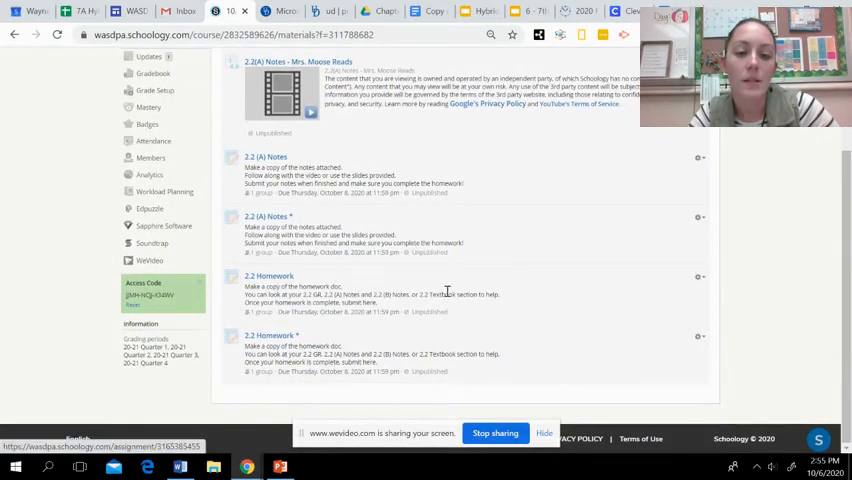
mouse_move(765, 288)
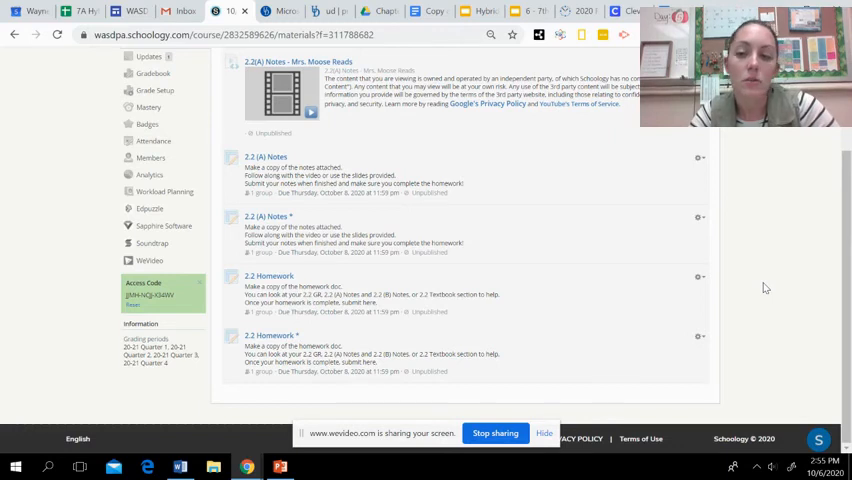
scroll(up, 3)
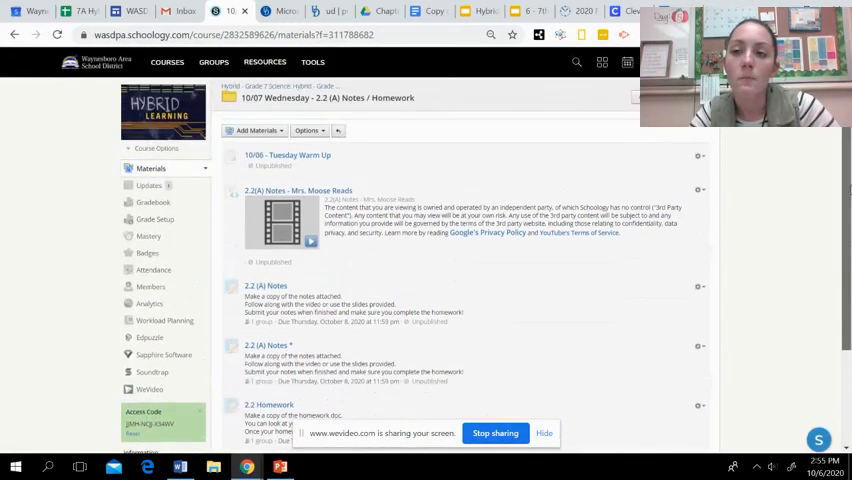